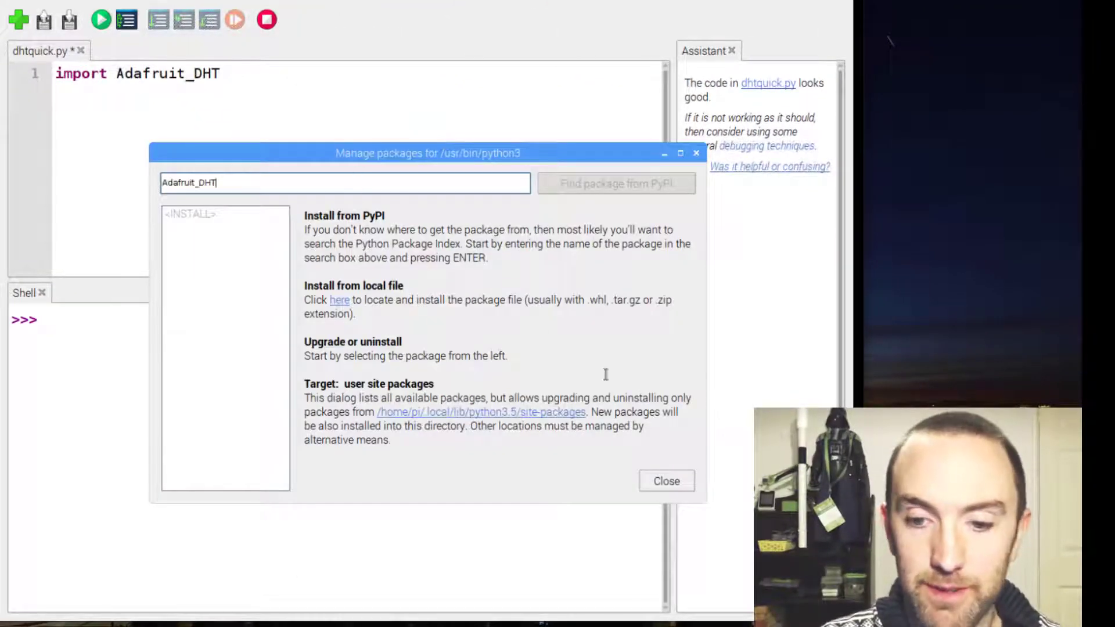
Close the Manage packages dialog to return to dhtquick.py.
click(665, 480)
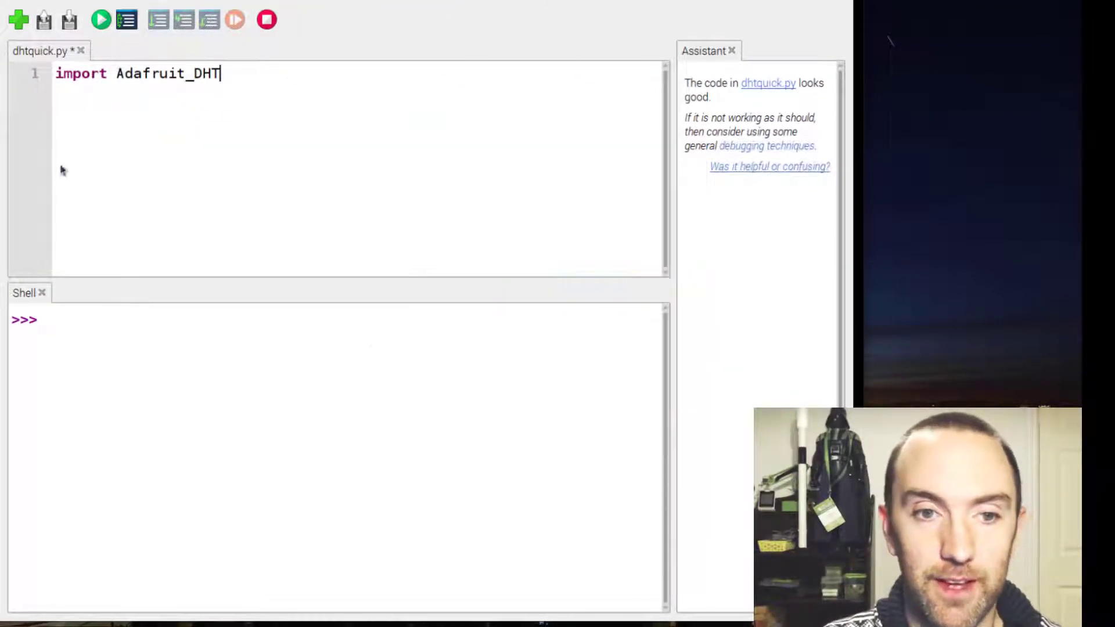
Make line 1 read 'import Adafruit_DHT as DHT' followed by a blank line.
text( a)
key(enter)
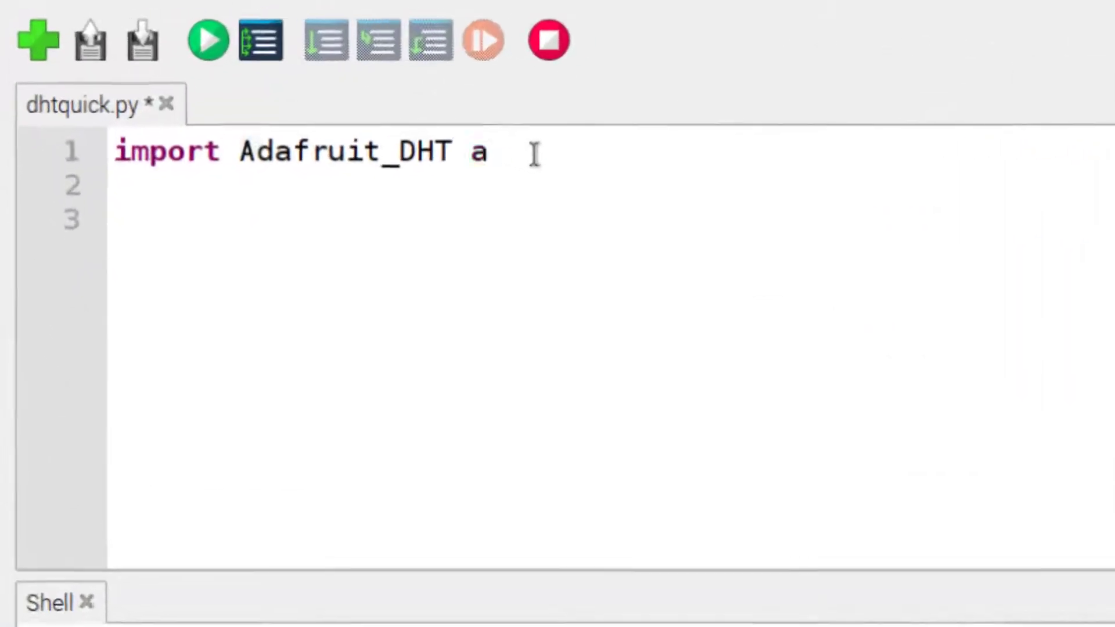
text(s DHT)
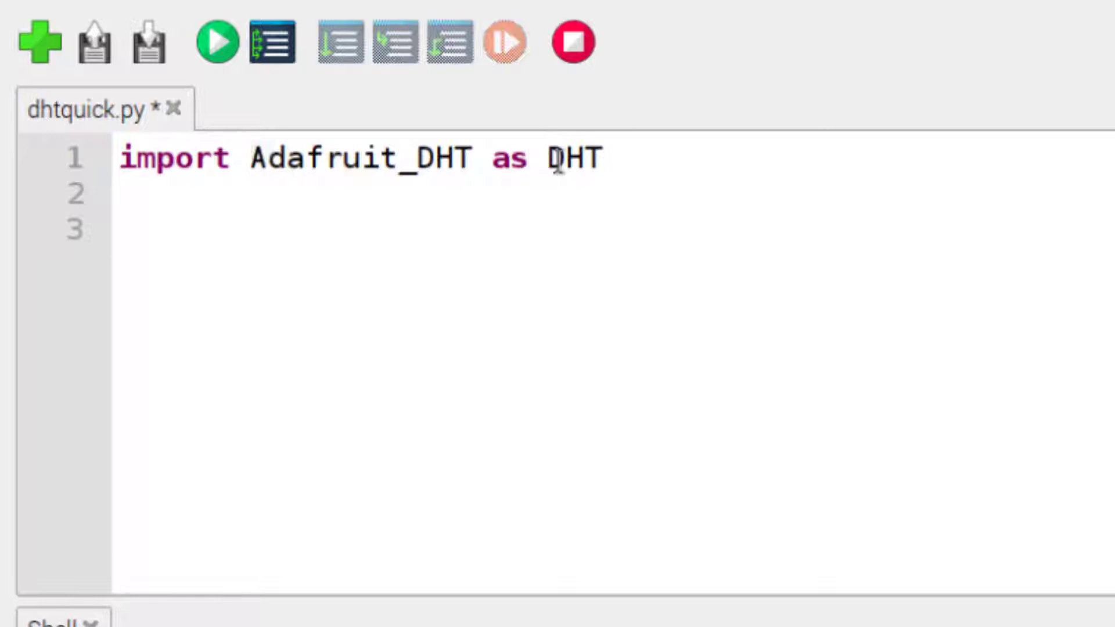
key(enter)
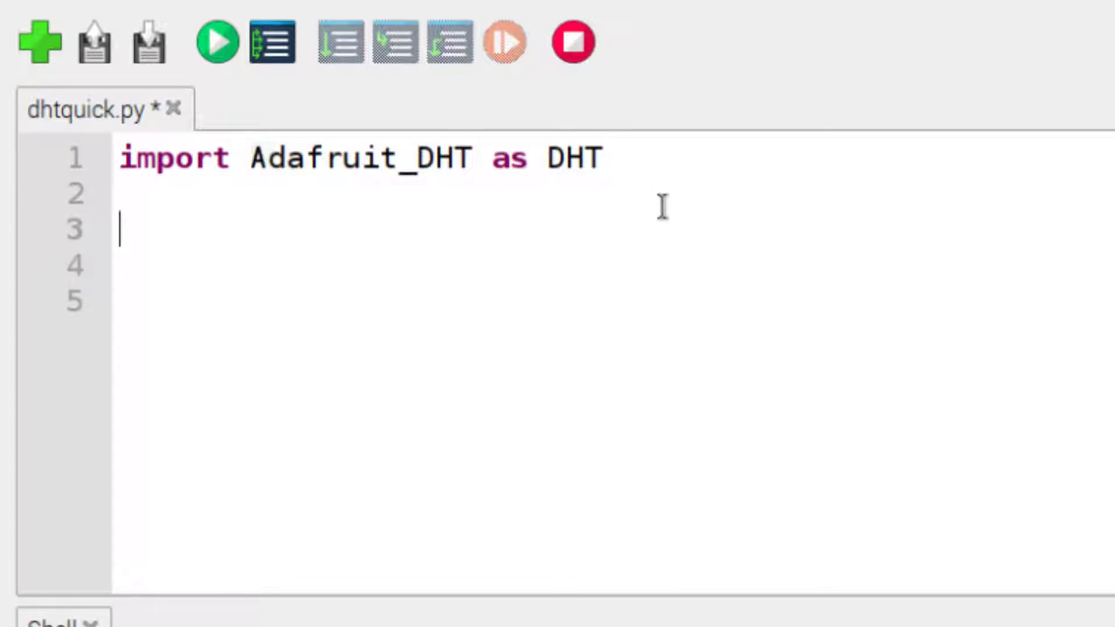
Write 'humid, temp = DHT.read(DHT.DHT11, 4)' to read the sensor on pin 4.
text(hum)
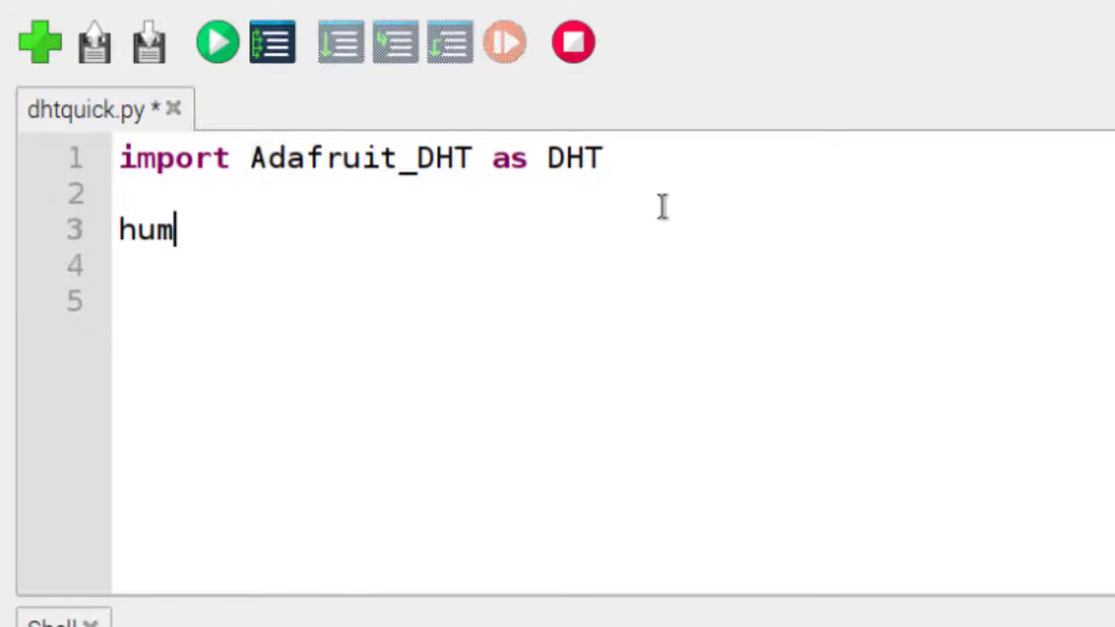
text(id, temp)
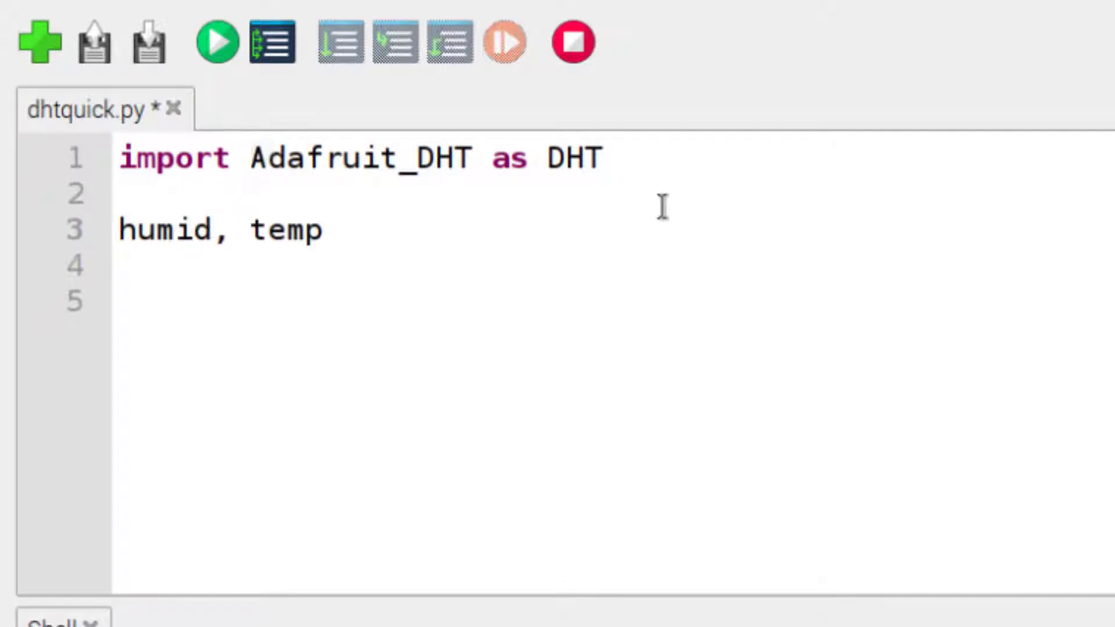
text(=)
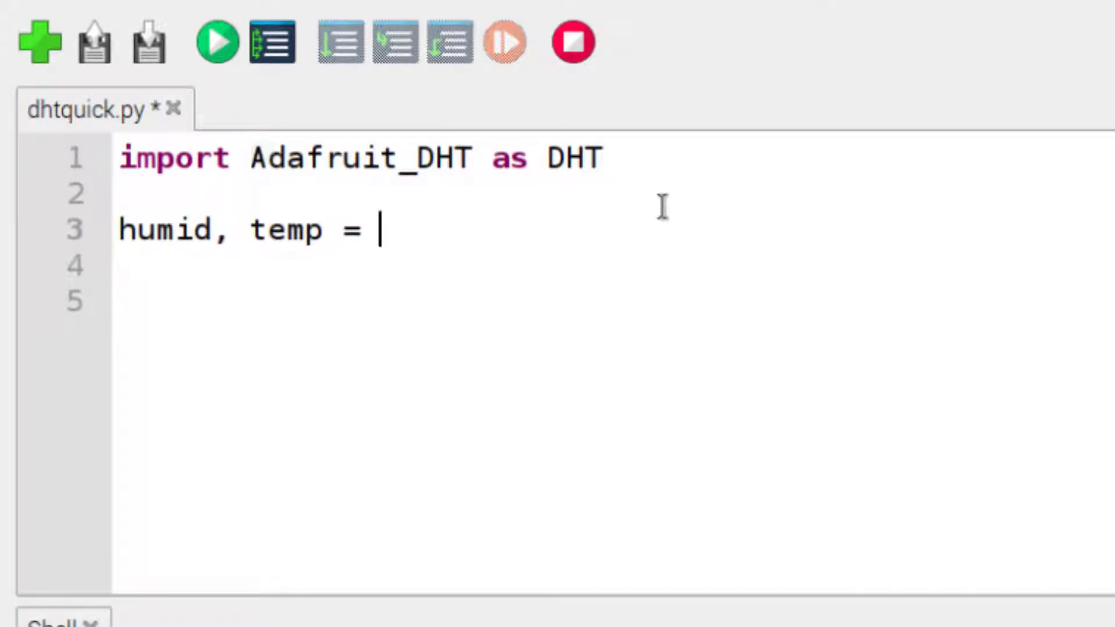
text(DHT.)
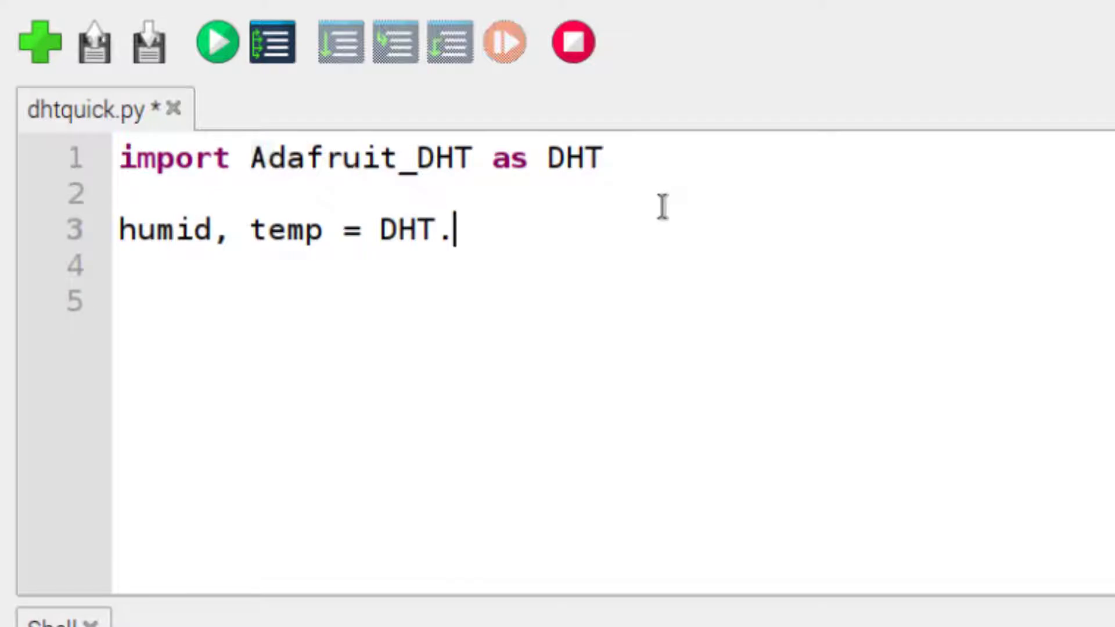
text(read())
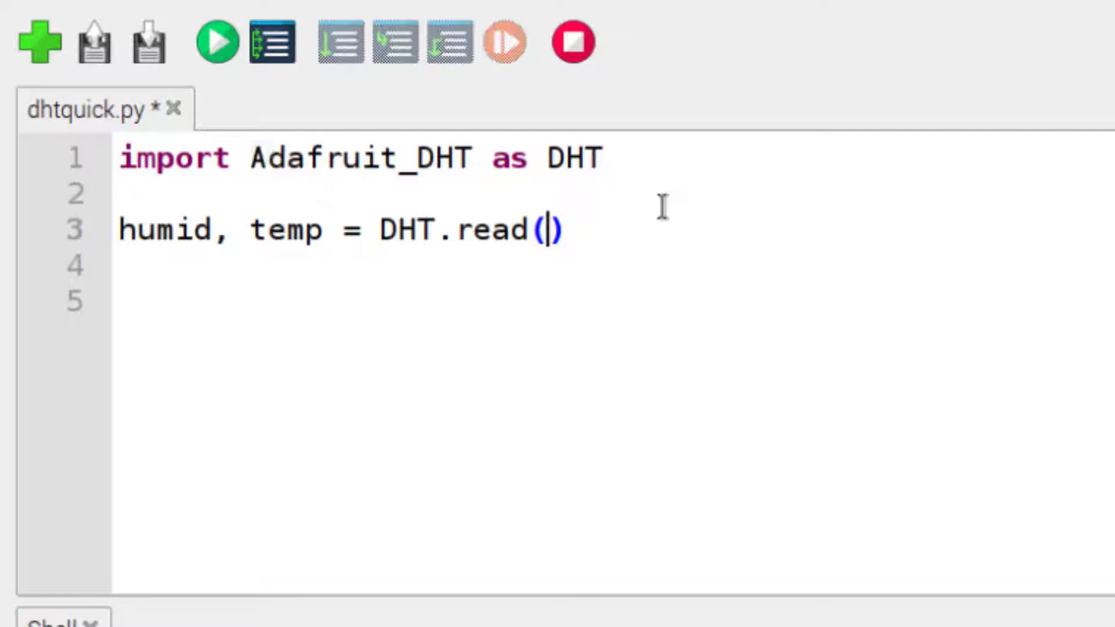
text(DHT.DHT11, 4)
click(614, 302)
text(pr)
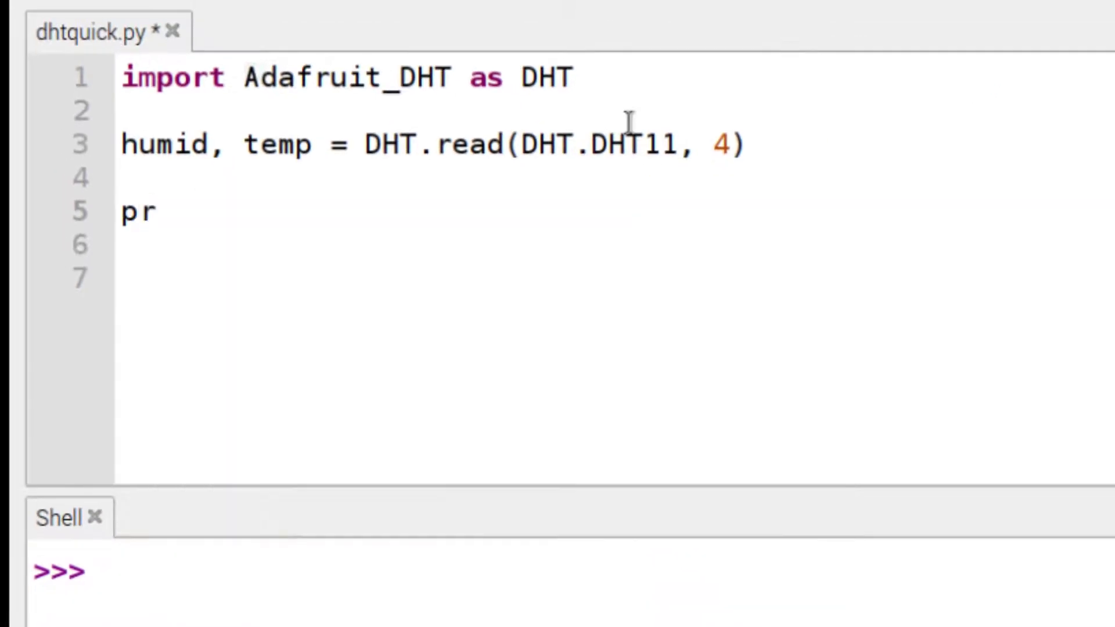
Add 'print(temp, humid)' and run the script, which outputs None None.
text(int(t)
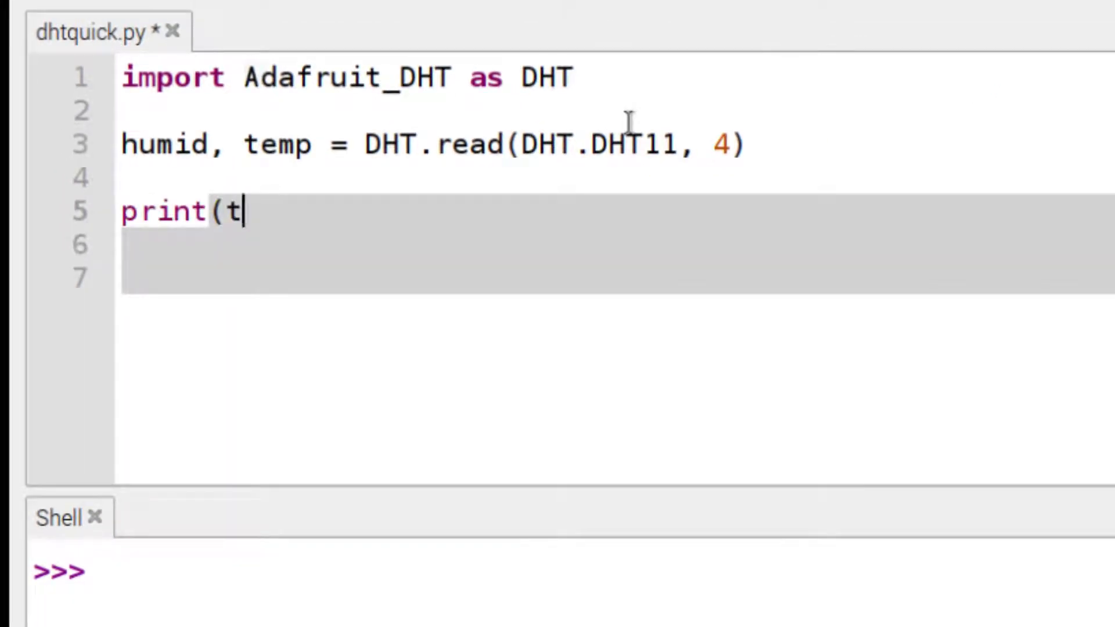
text(emp, humid)
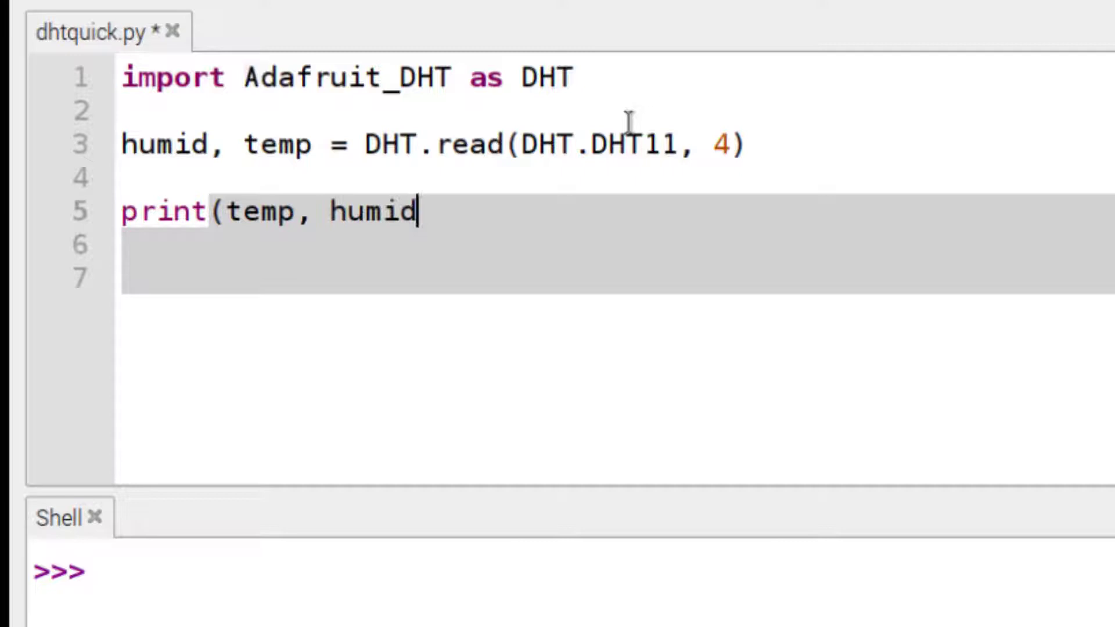
text())
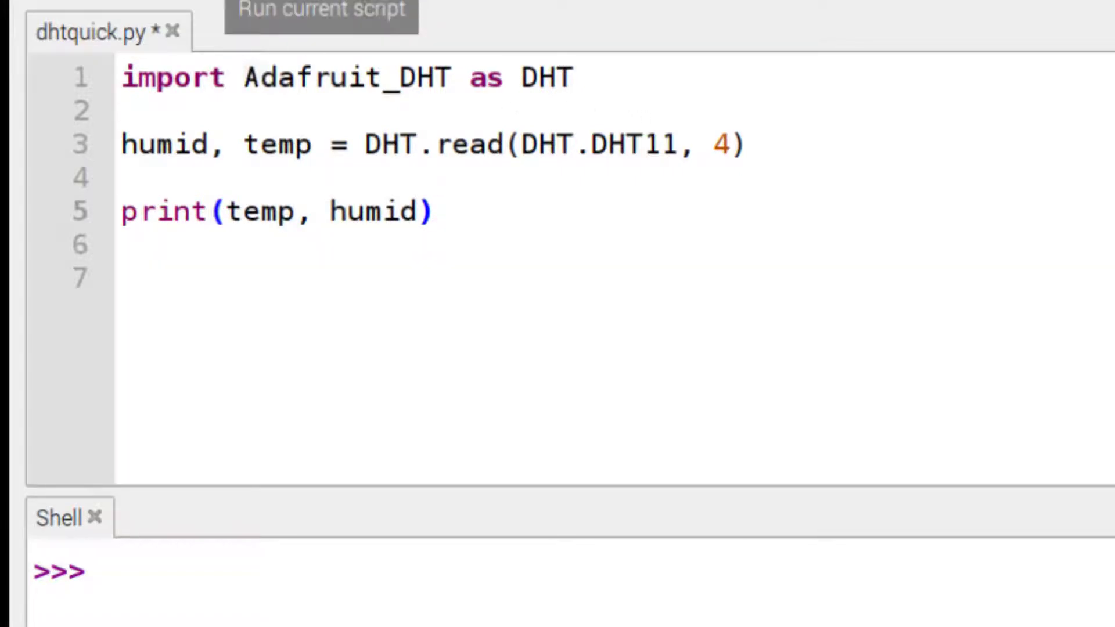
click(321, 10)
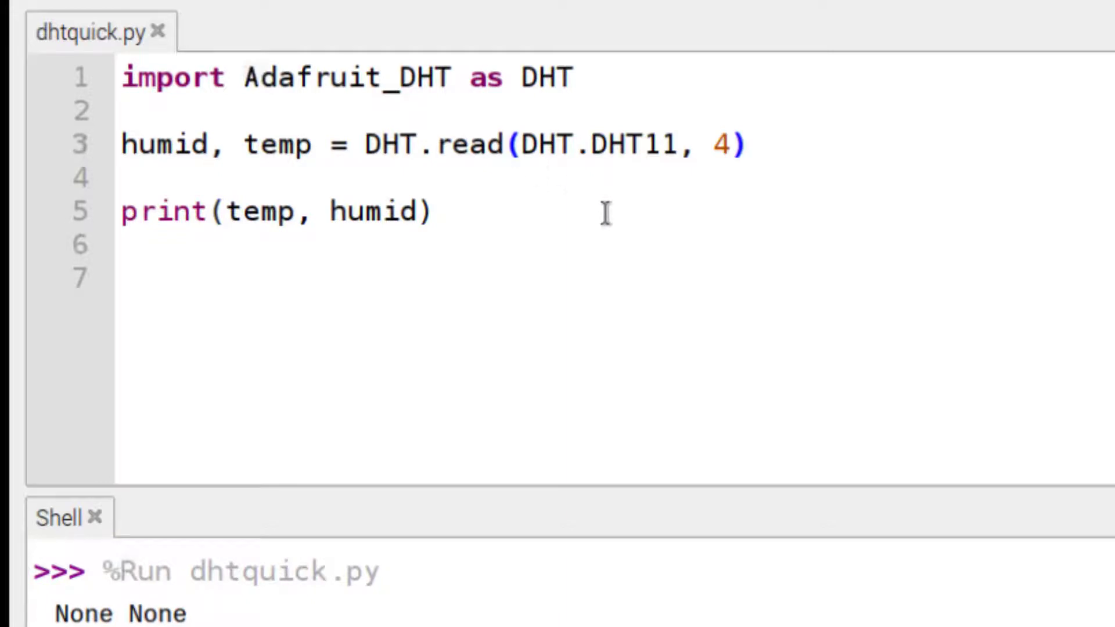
Change the call to DHT.read_retry and rerun, printing 19.0 63.0.
text(_rety)
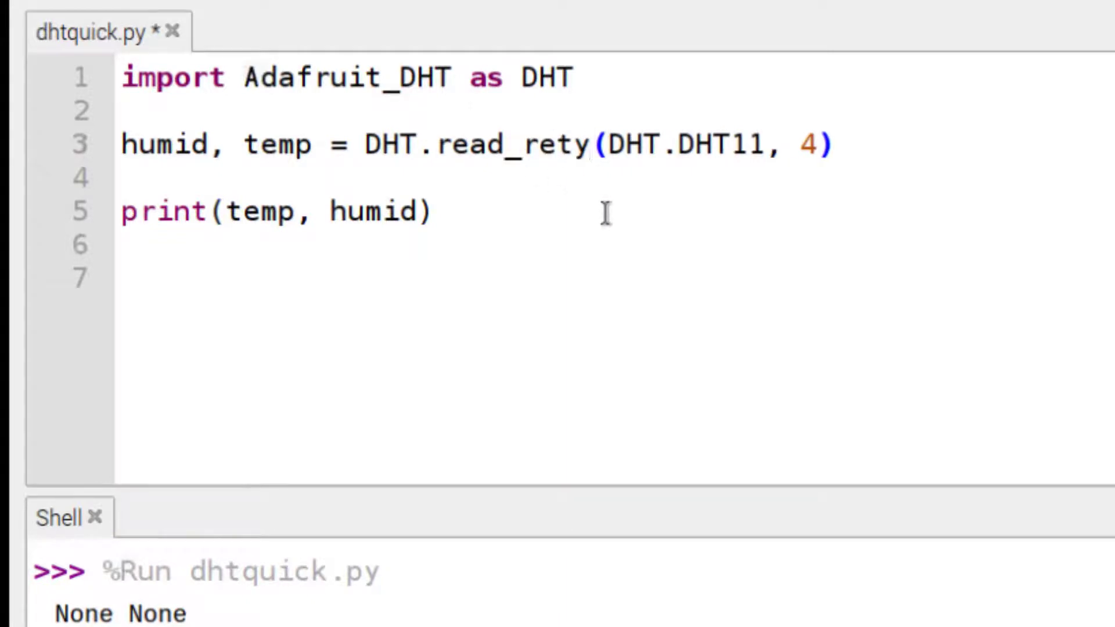
click(587, 145)
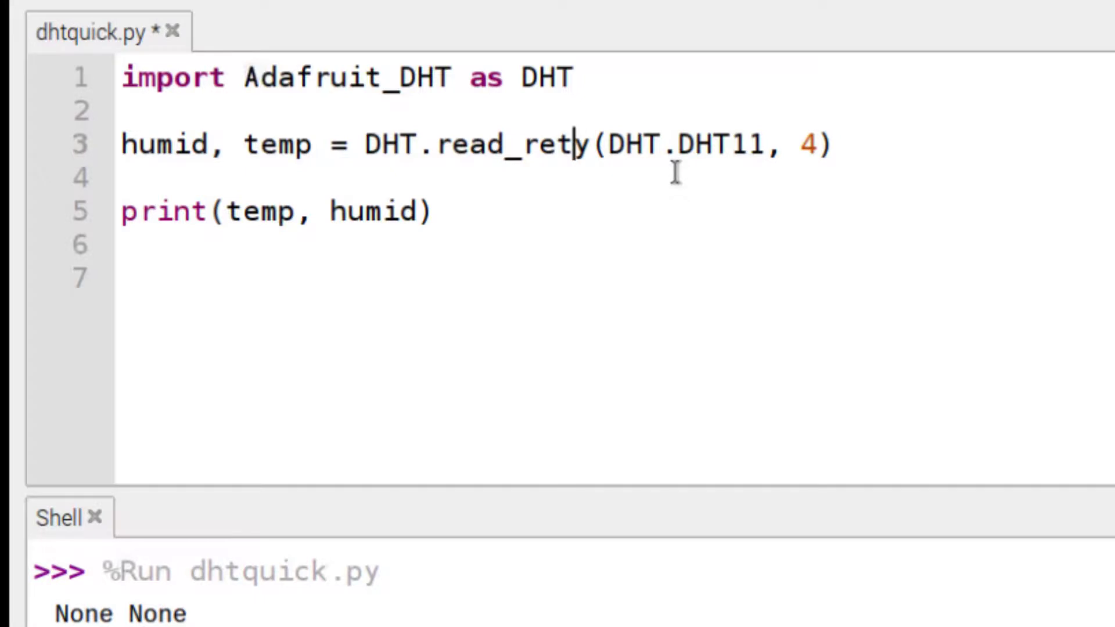
text(r)
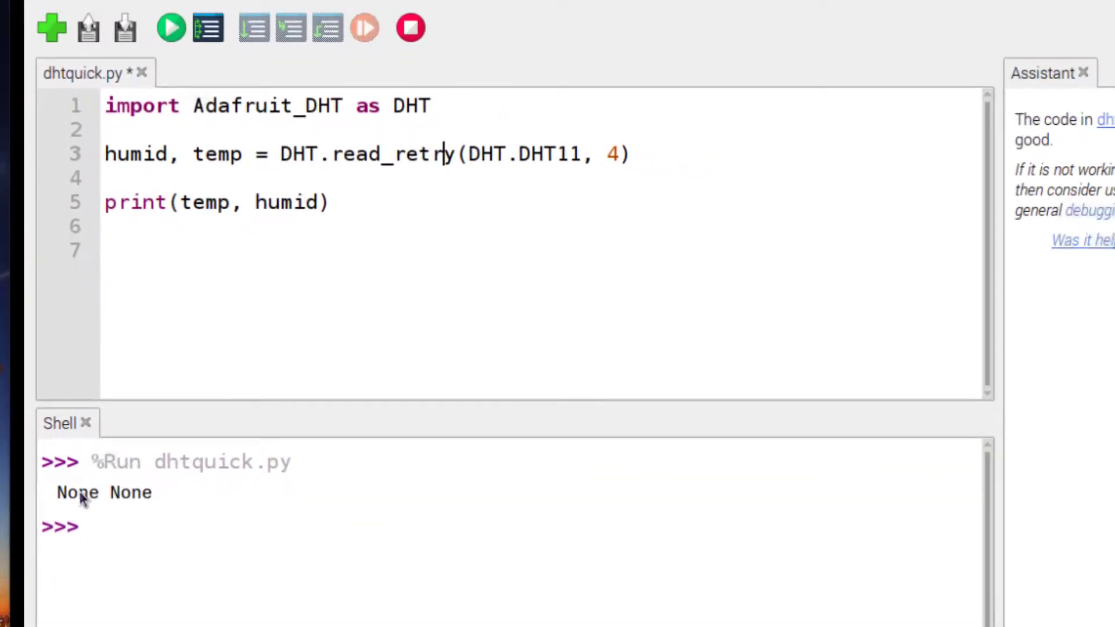
mouse_move(169, 28)
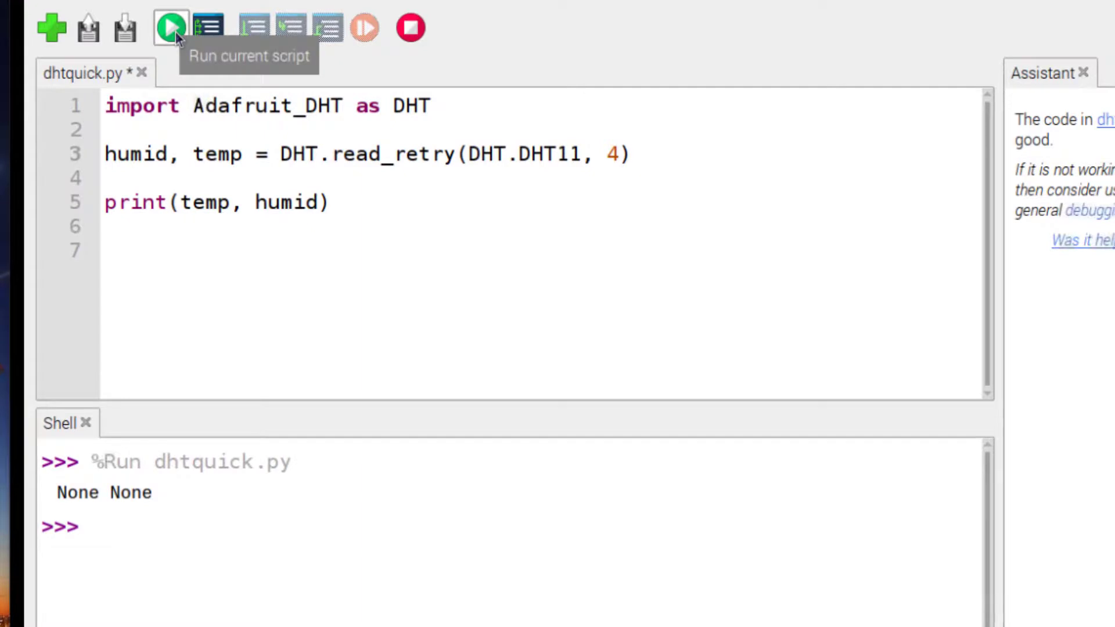
click(169, 27)
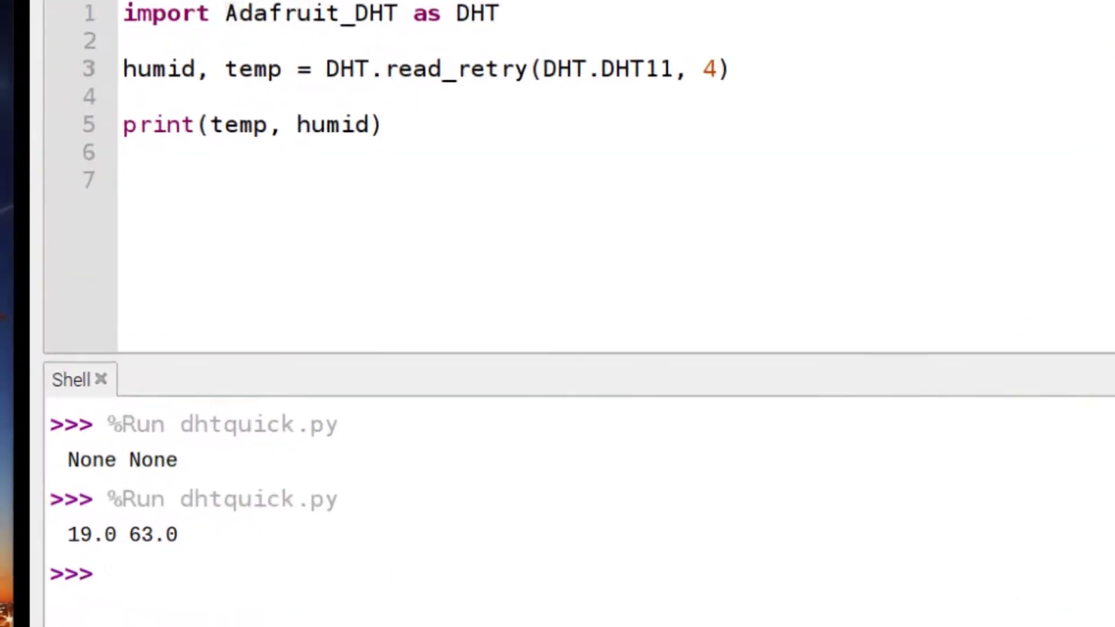